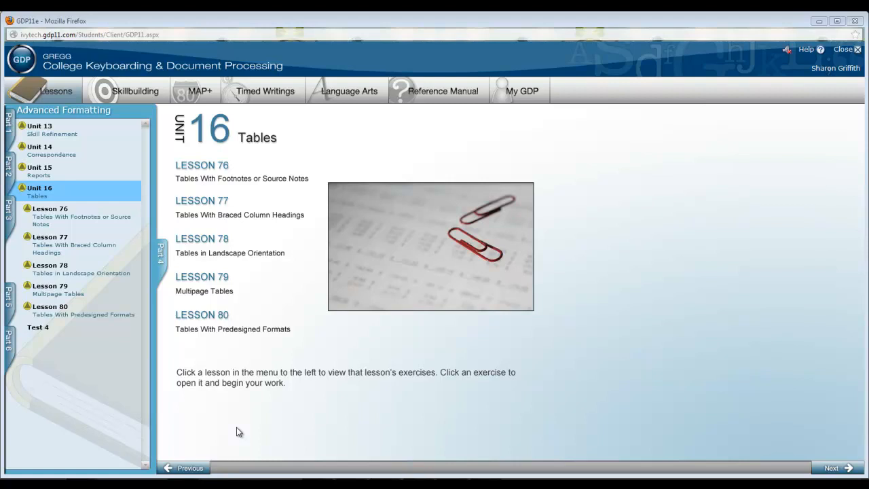
pyautogui.moveTo(125, 366)
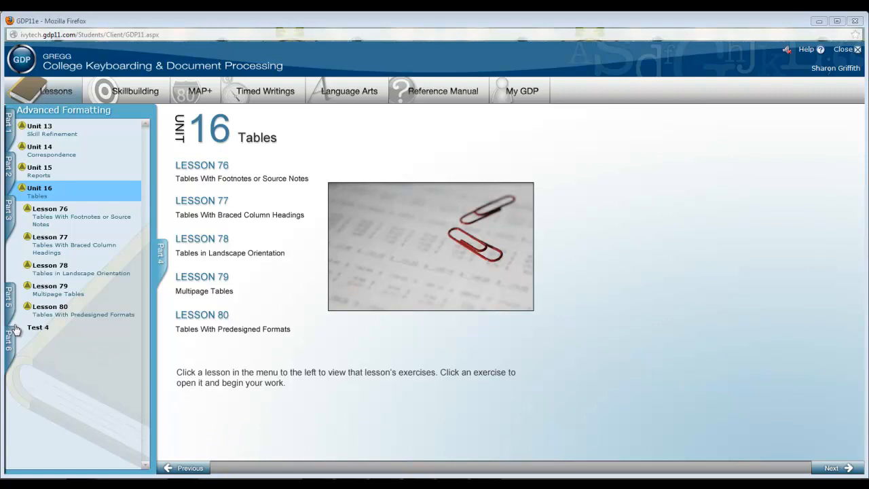
# Step: Open the Table 79-35 Boxed Table exercise under Lesson 79 and start its work
pyautogui.click(50, 285)
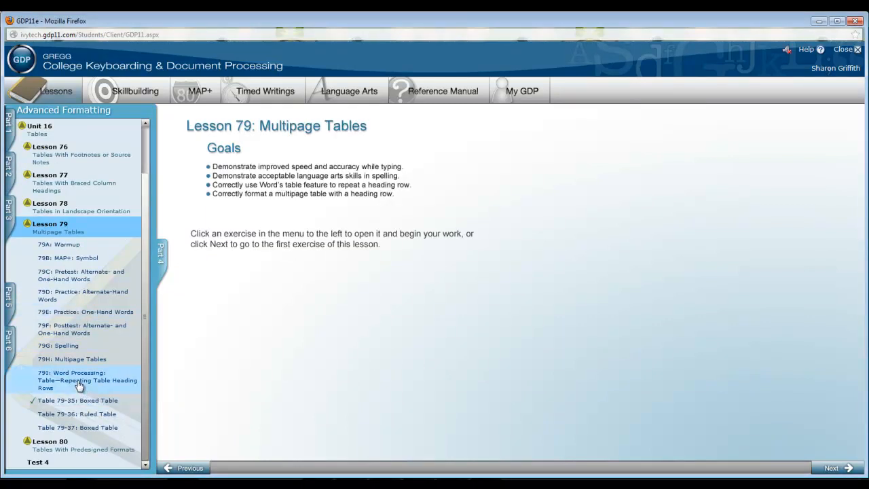
pyautogui.click(81, 381)
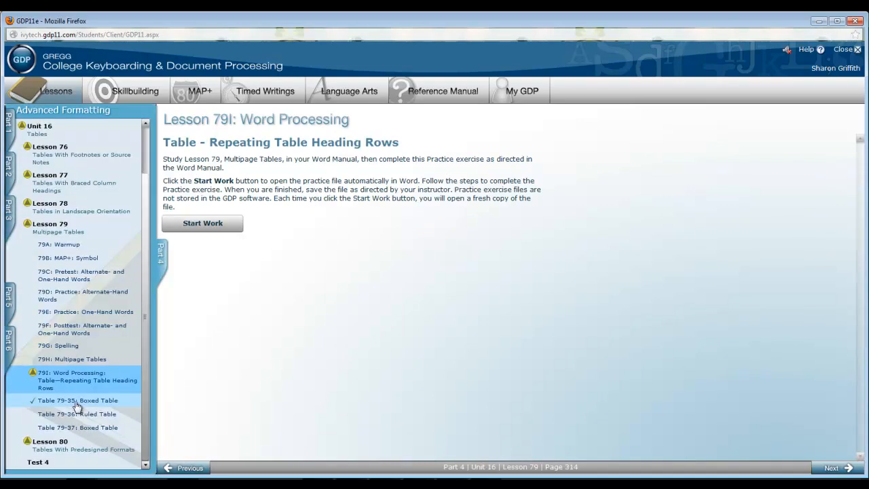
pyautogui.click(77, 399)
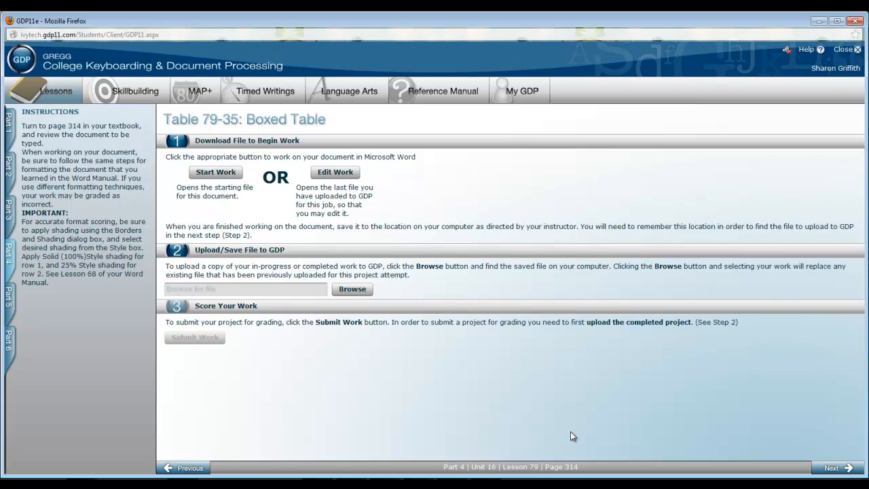
pyautogui.click(215, 172)
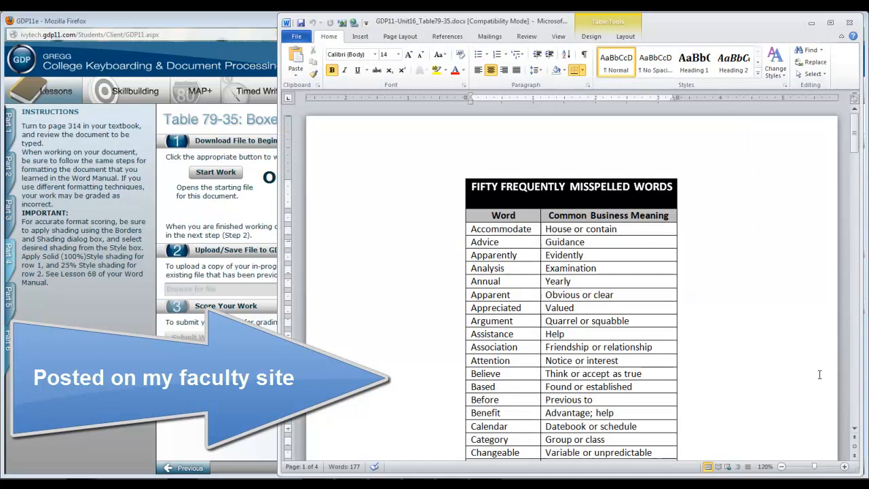
# Step: Scroll through the finished sample table before working in Word
pyautogui.scroll(-3)
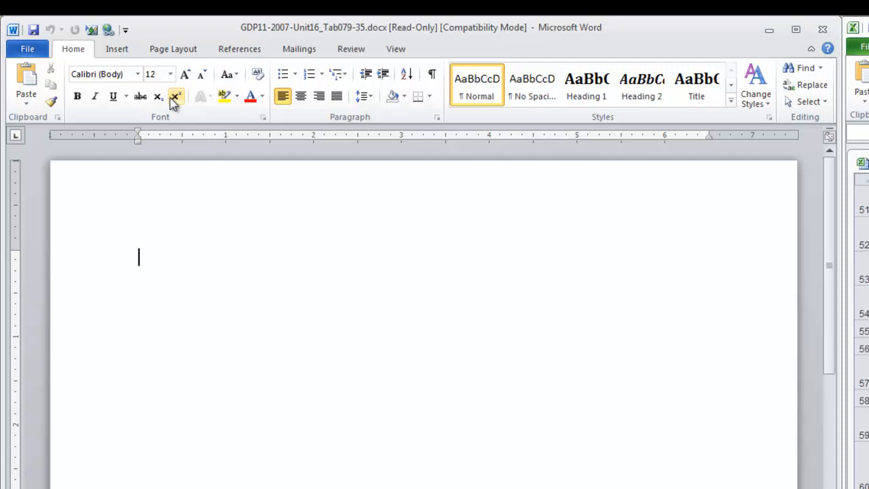
# Step: Insert a two-column, eight-row table and merge its top row into one cell
pyautogui.click(116, 48)
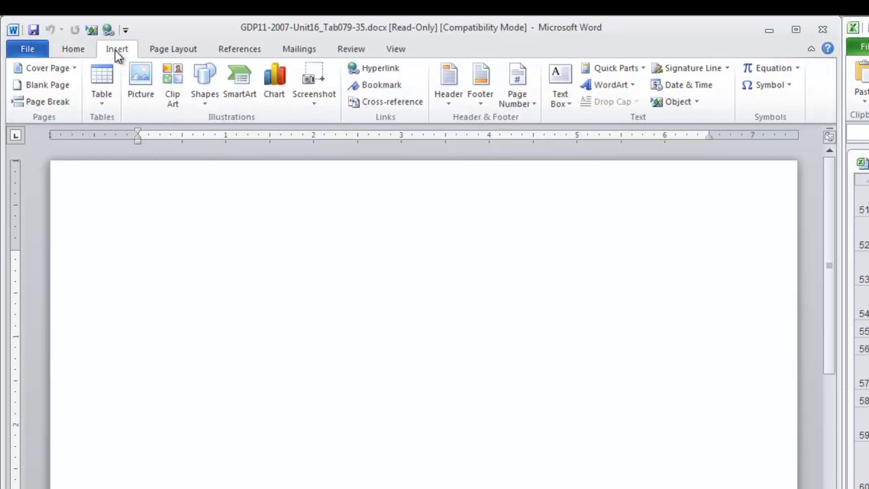
pyautogui.click(101, 77)
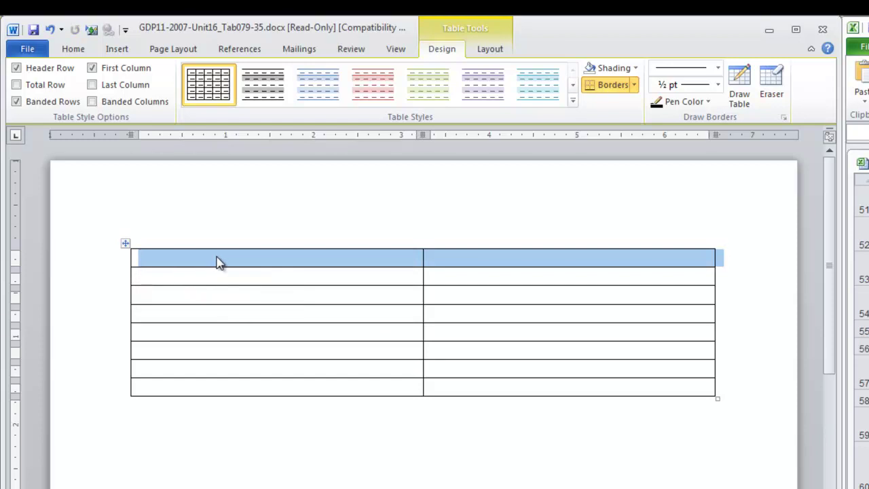
pyautogui.rightClick(218, 262)
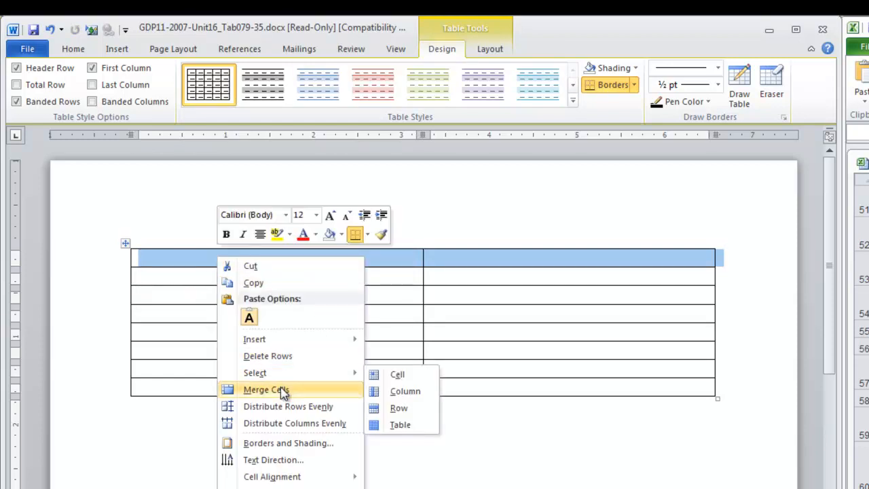
pyautogui.click(265, 389)
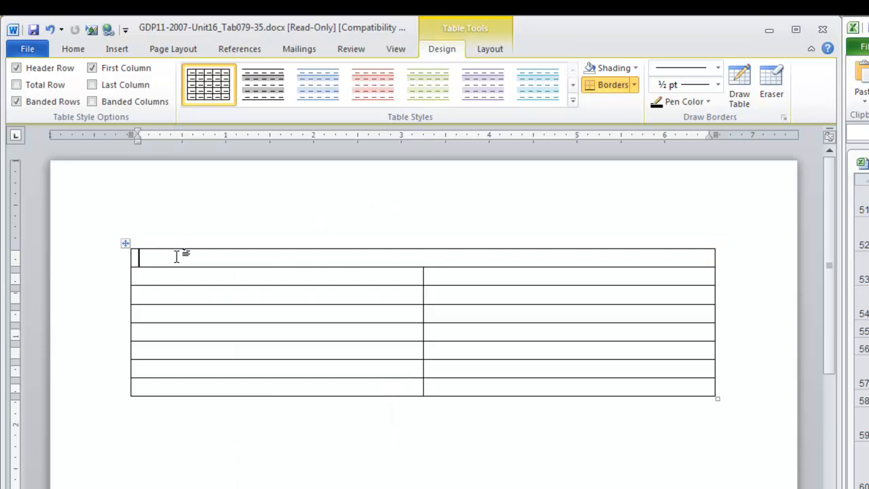
# Step: Center and type the title 'FIFTY FREQUENTLY MISSPELLED WORDS' in the merged row, then select it
pyautogui.click(73, 49)
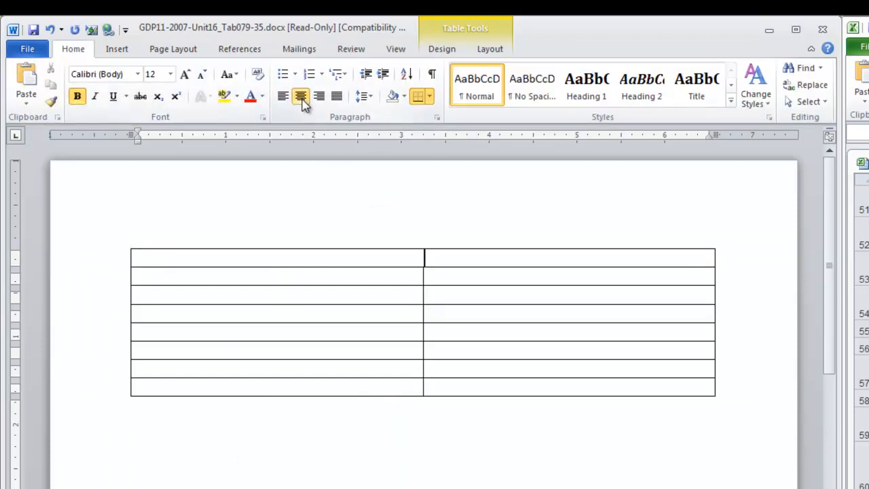
pyautogui.write('FIFTY FREQUENTLY M')
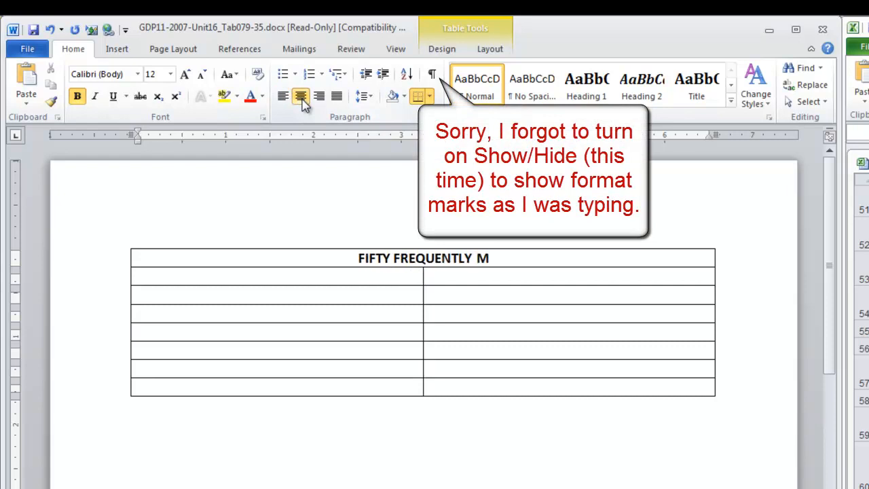
pyautogui.write('ISSPELLED WORDS')
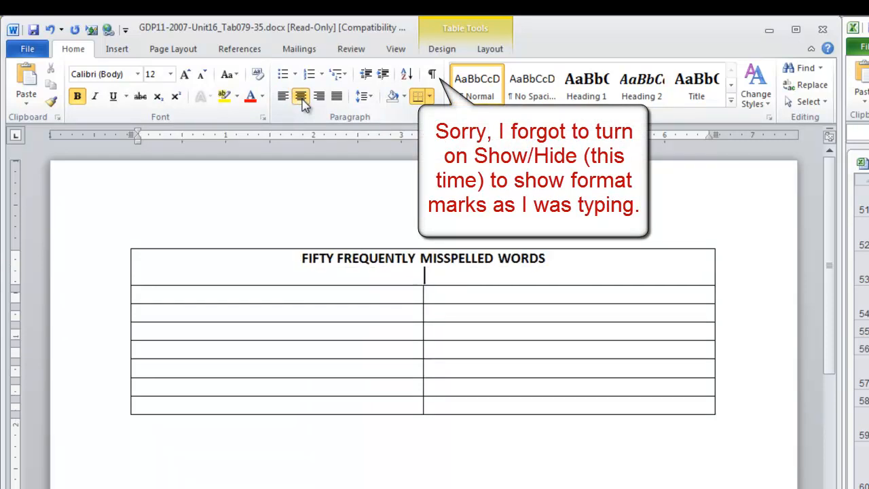
pyautogui.moveTo(302, 258); pyautogui.dragTo(496, 258)
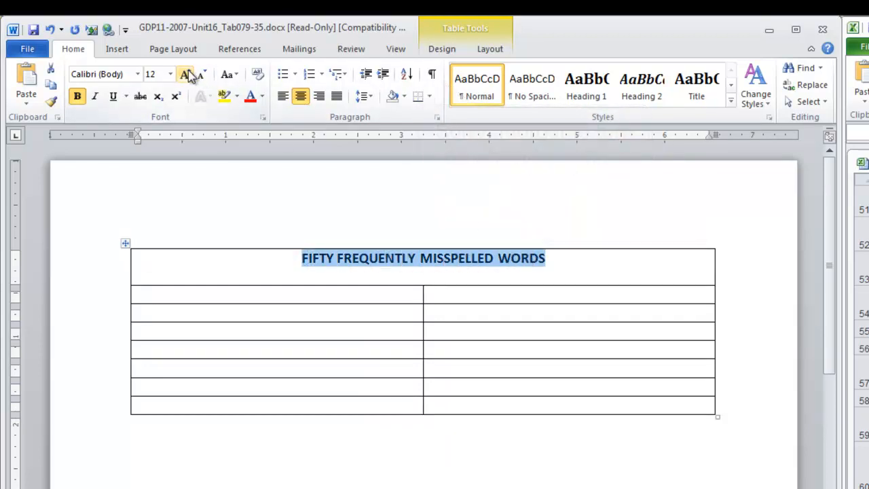
# Step: Enlarge the title, type bold headings 'Word' and 'Common Business Meaning', and begin entries
pyautogui.click(184, 75)
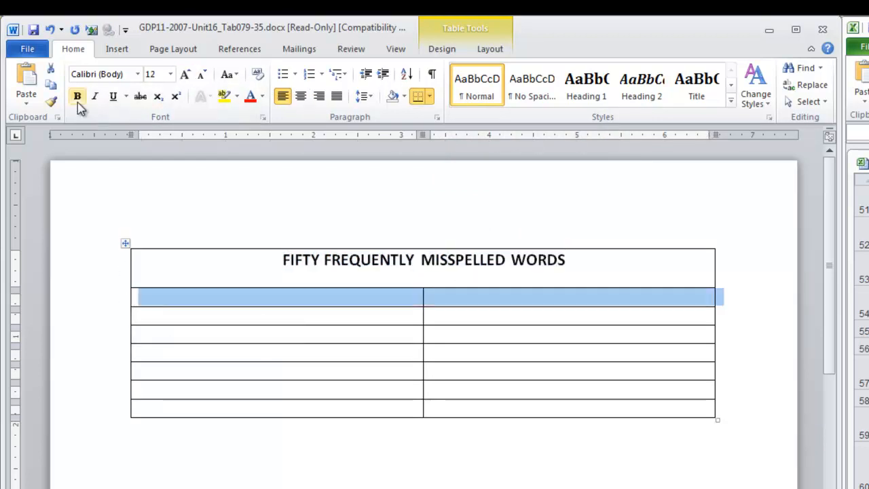
pyautogui.click(301, 96)
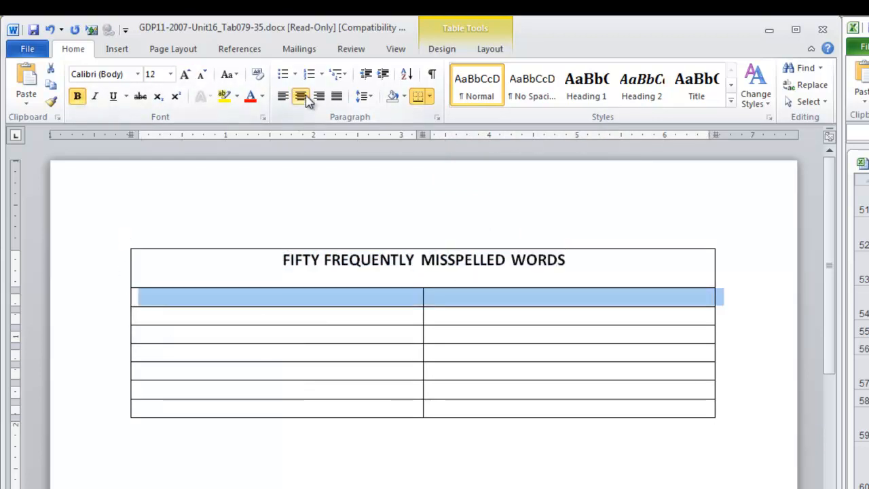
pyautogui.write('Word')
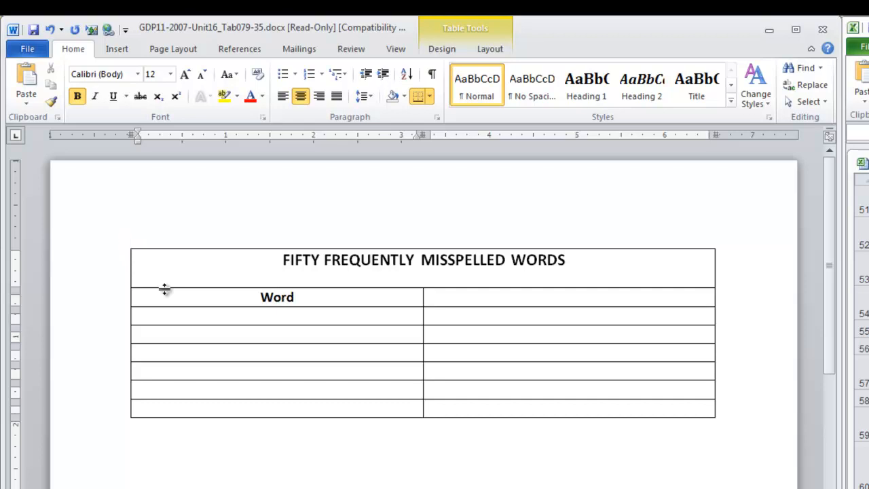
pyautogui.write('Common Business Meaning')
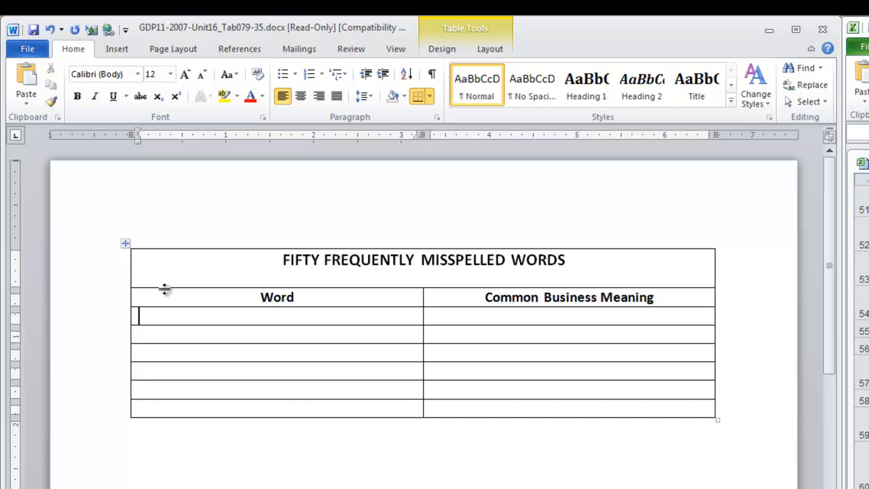
pyautogui.write('Accommodate')
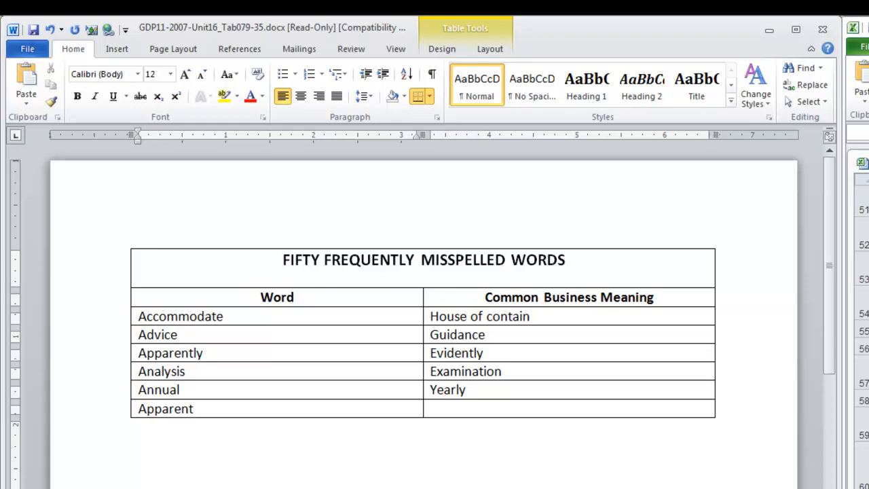
# Step: Add entries like Apparent–Obvious or clear, Appreciated–Valued and Initial–First, adding rows
pyautogui.click(193, 409)
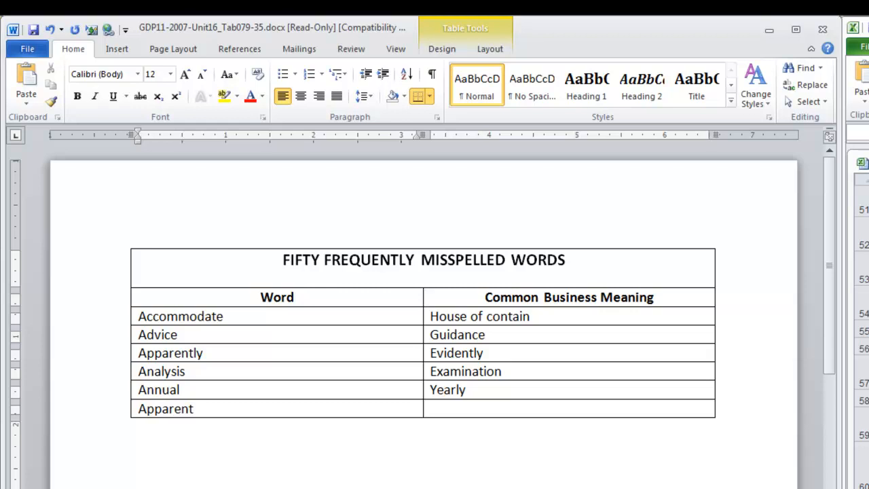
pyautogui.click(193, 408)
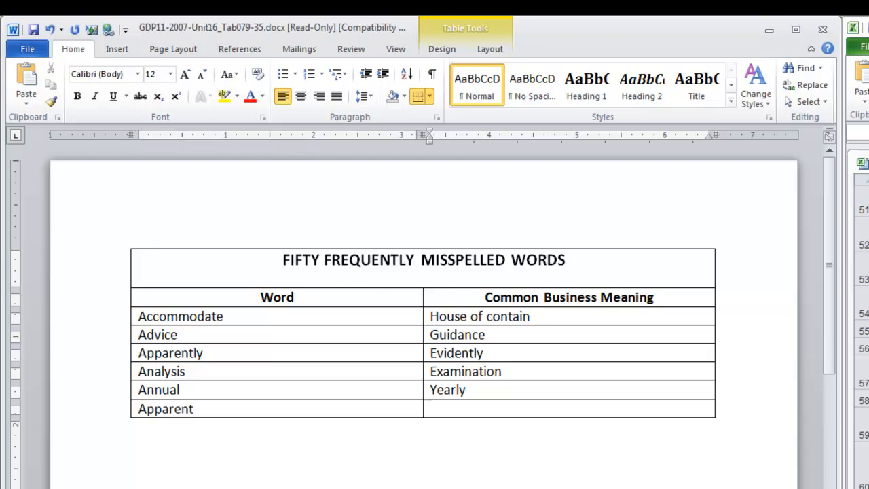
pyautogui.write('Obvious or clear')
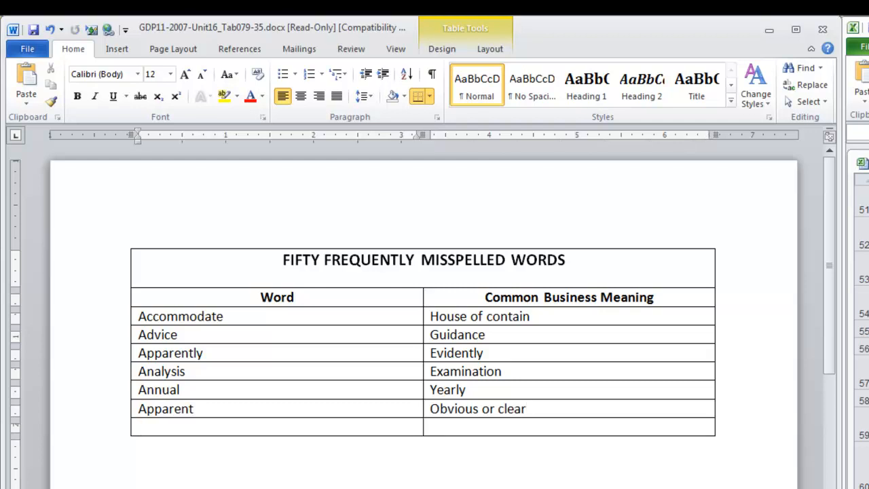
pyautogui.write('Appreciated\tValued')
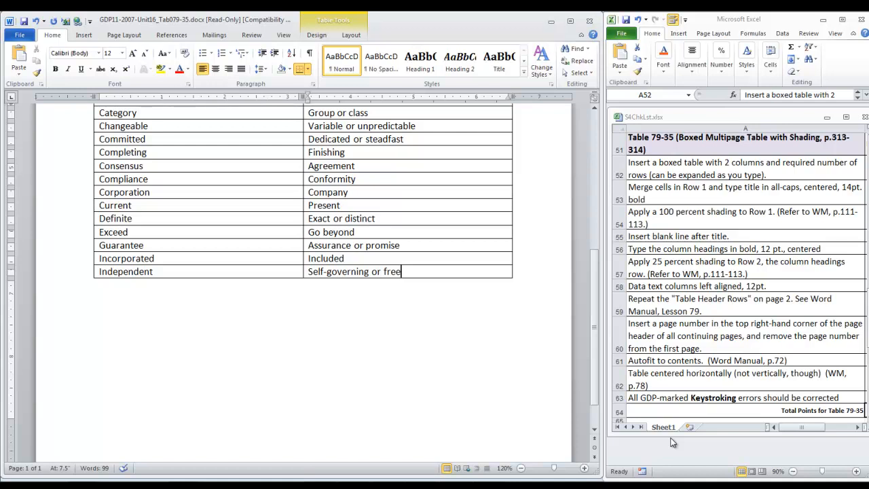
pyautogui.press('Tab')
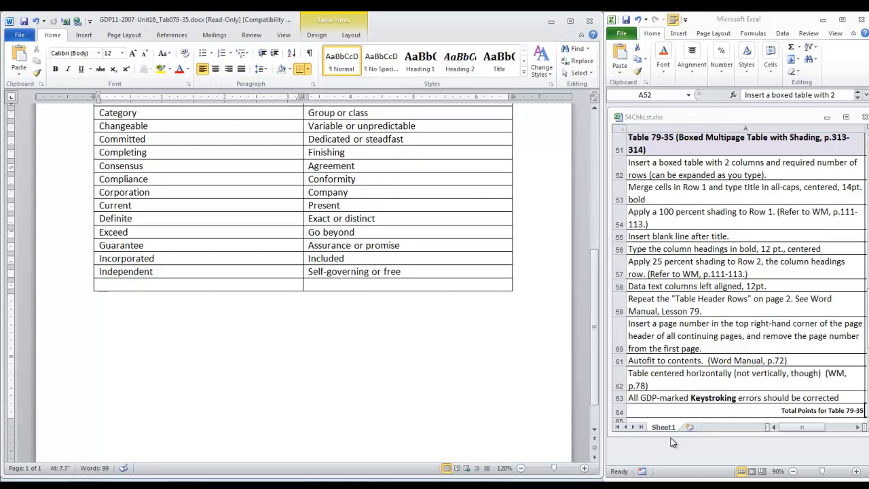
pyautogui.write('Initial\tFirst')
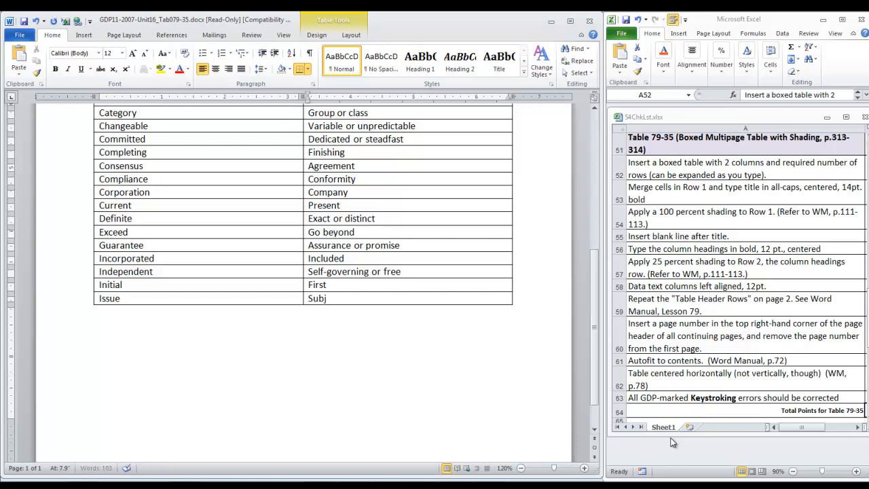
pyautogui.scroll(-3)
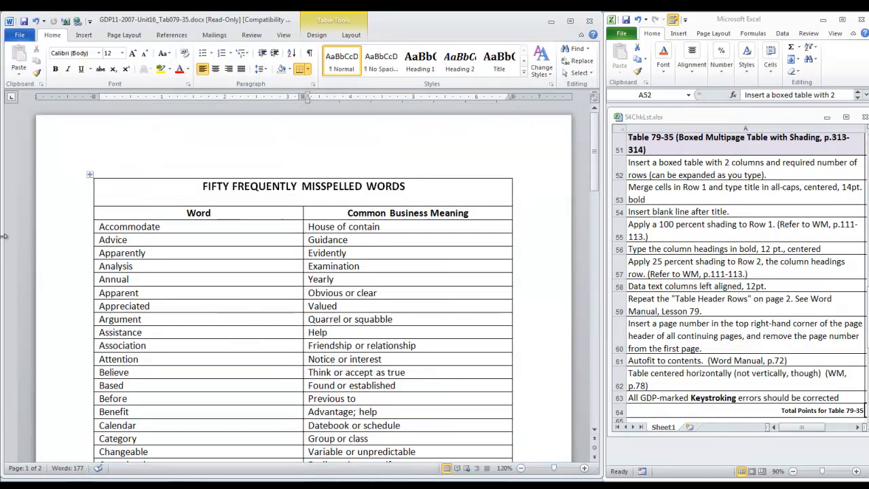
pyautogui.moveTo(82, 201)
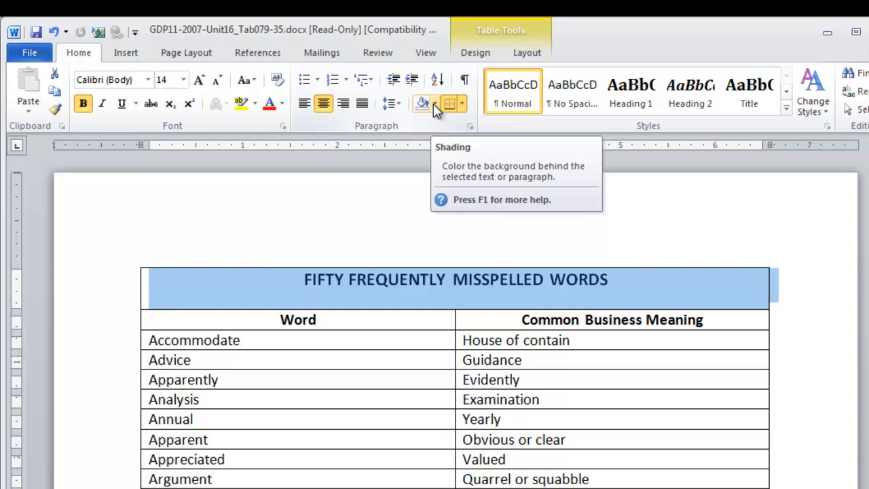
# Step: Shade the title row black and the heading row White, Background 1, Darker 25%
pyautogui.click(434, 103)
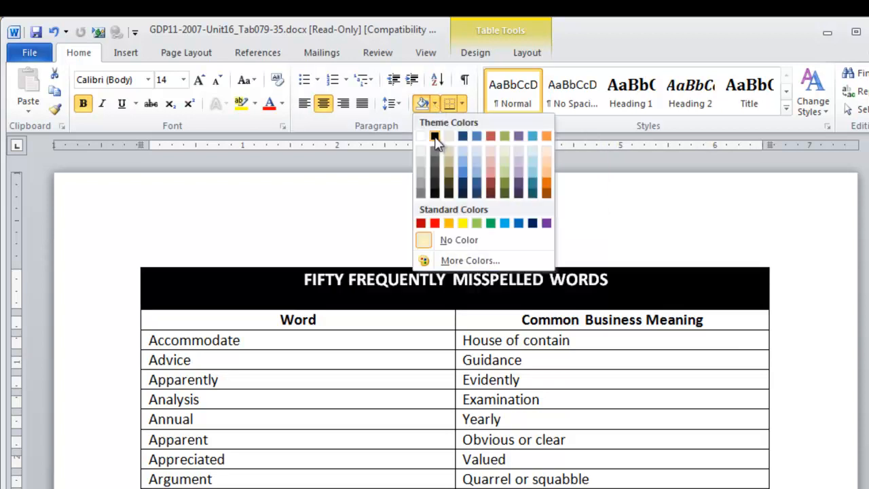
pyautogui.click(435, 136)
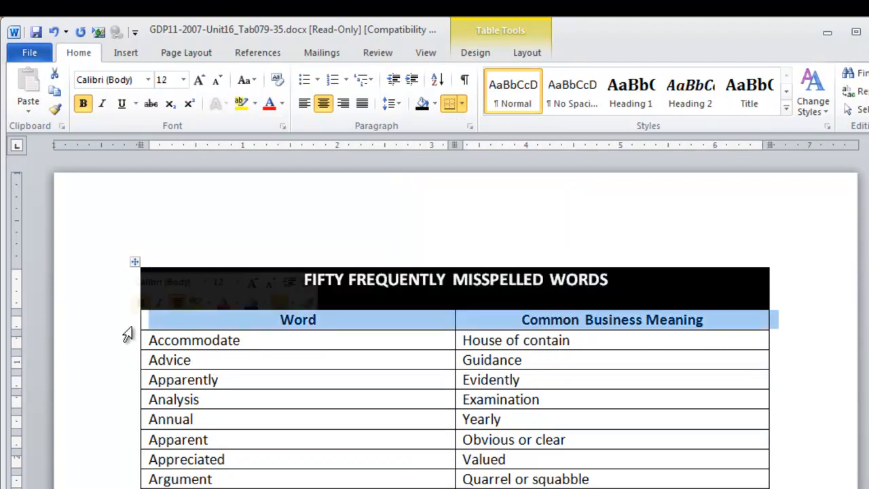
pyautogui.click(428, 103)
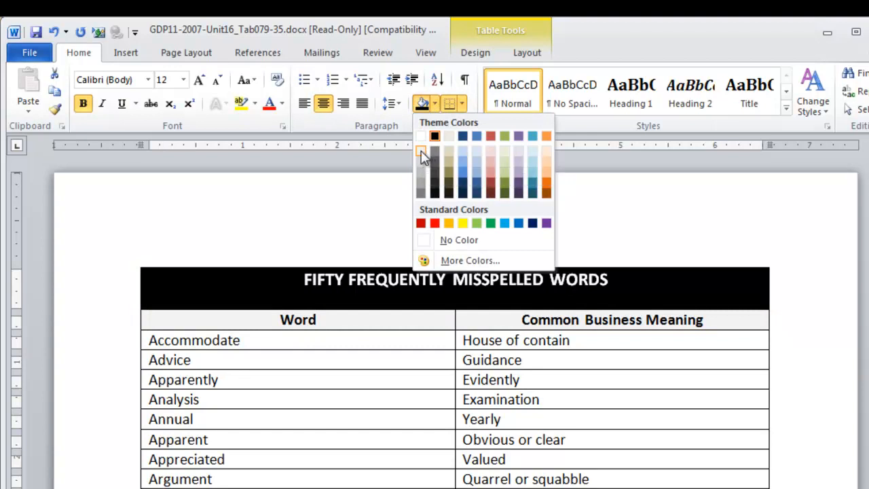
pyautogui.moveTo(421, 165)
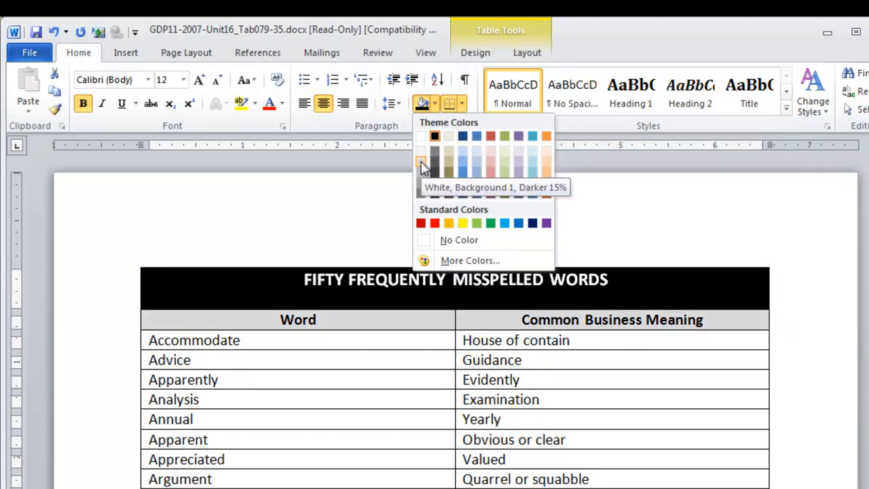
pyautogui.moveTo(422, 173)
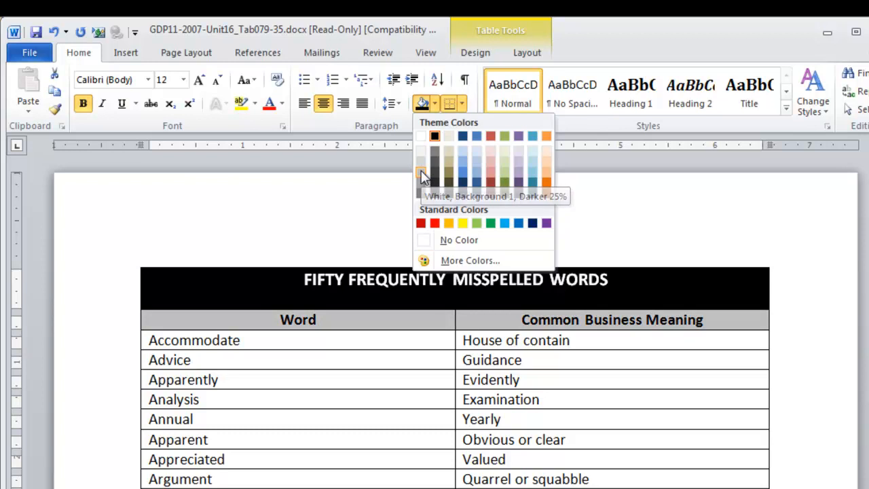
pyautogui.click(418, 167)
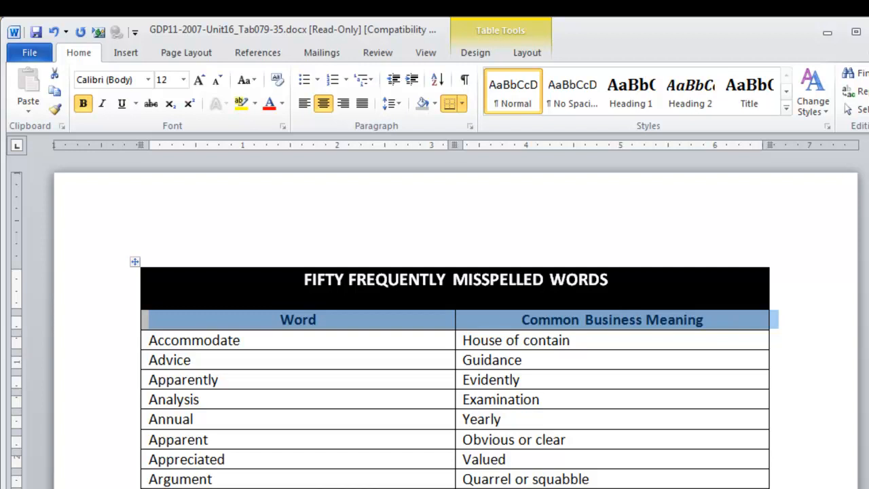
# Step: Deselect the table to view the black title row and gray heading row
pyautogui.click(188, 321)
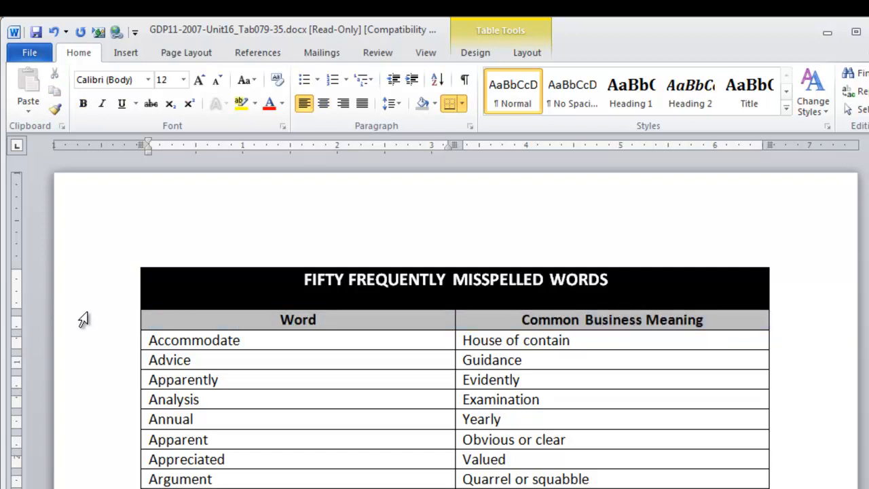
pyautogui.moveTo(113, 306)
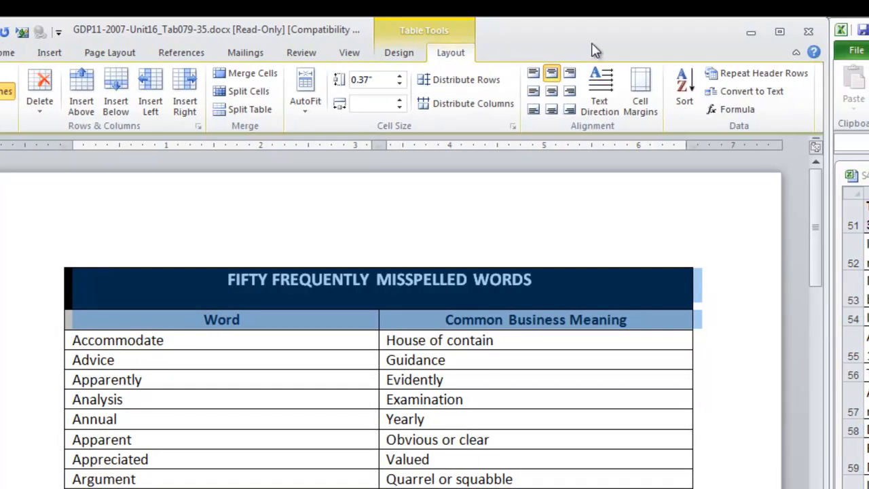
pyautogui.moveTo(746, 95)
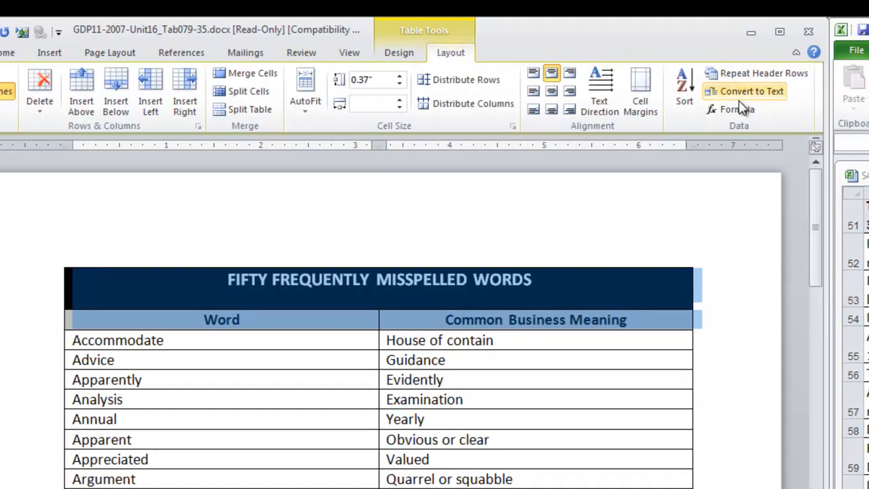
pyautogui.moveTo(757, 73)
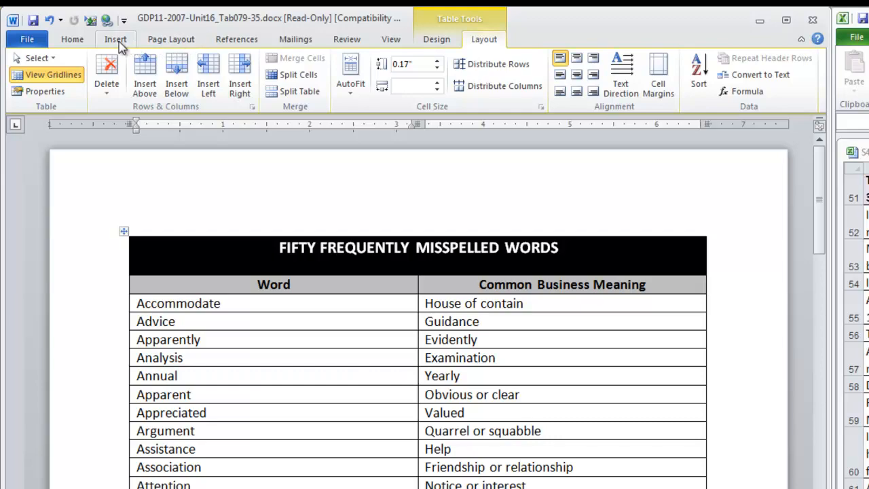
# Step: Add a top-right page number to the header, then close the header
pyautogui.click(515, 74)
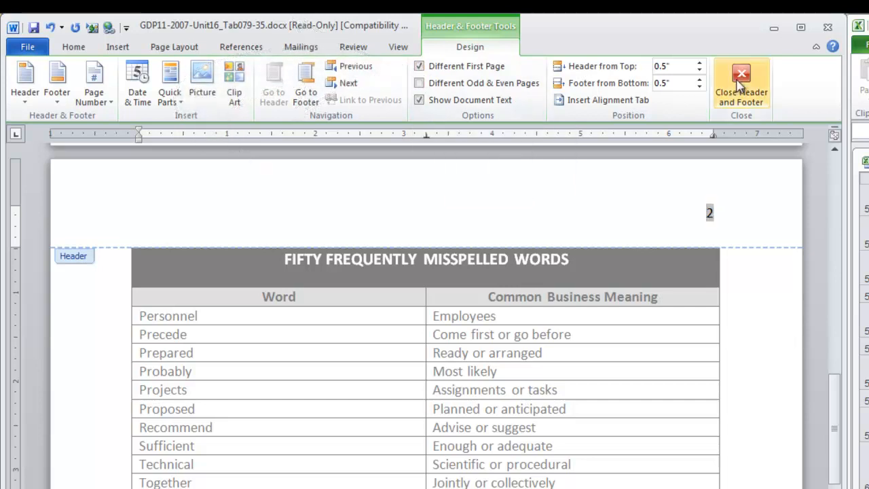
pyautogui.moveTo(741, 82)
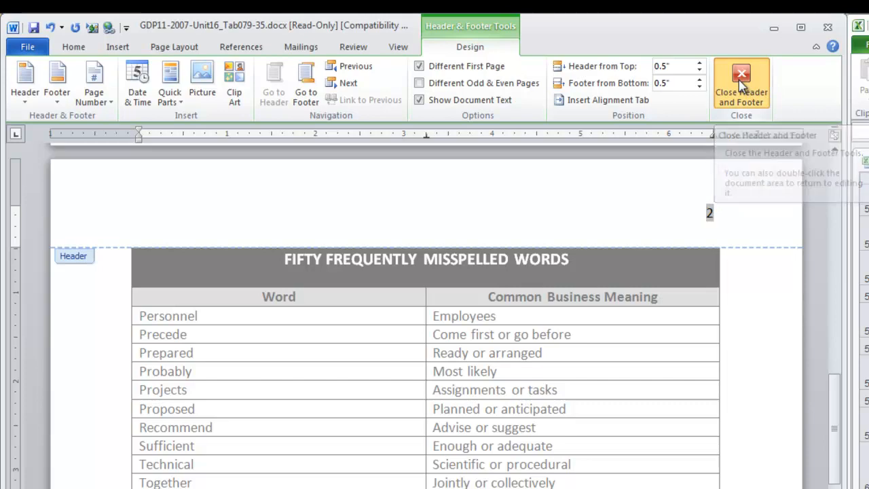
pyautogui.click(741, 77)
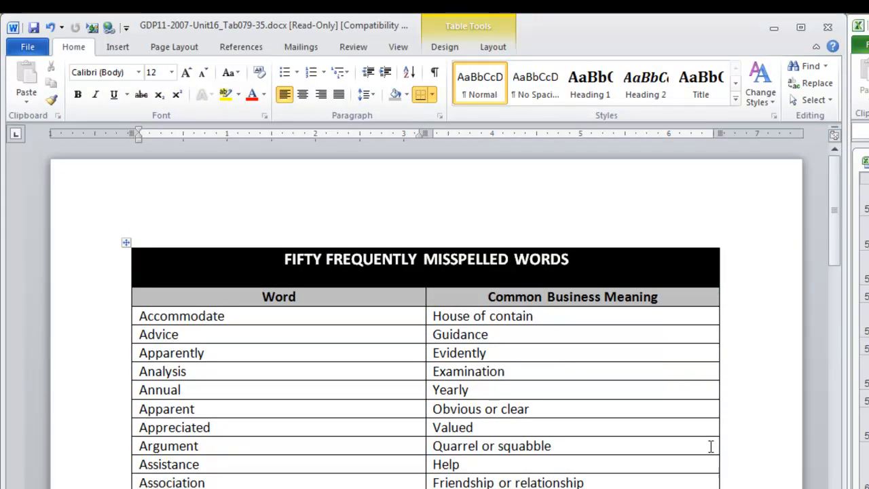
# Step: Apply AutoFit to Contents to the misspelled-words table
pyautogui.scroll(-3)
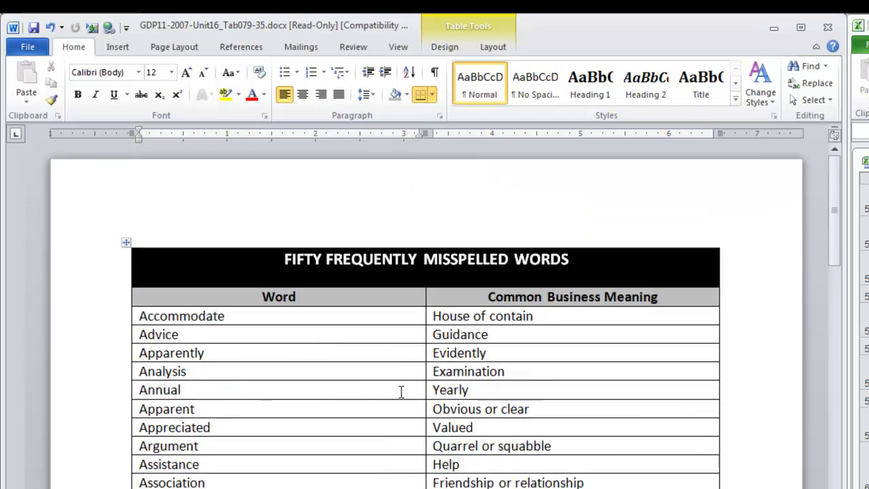
pyautogui.rightClick(401, 390)
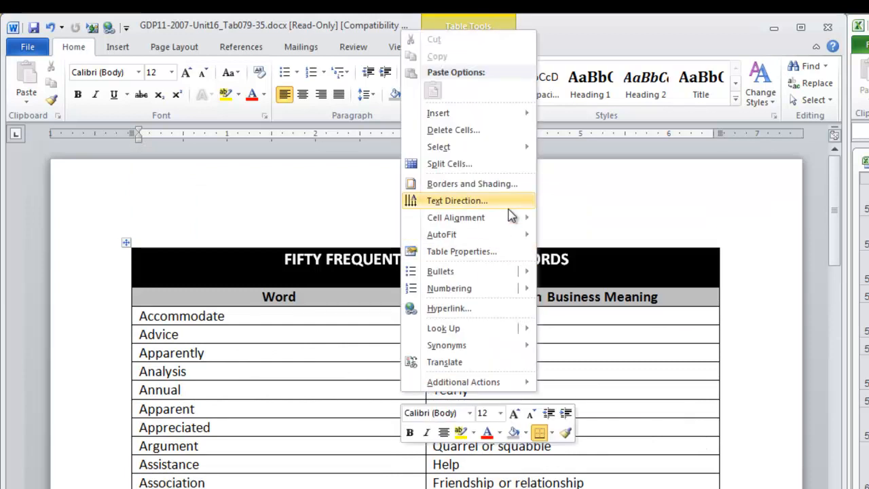
pyautogui.moveTo(441, 234)
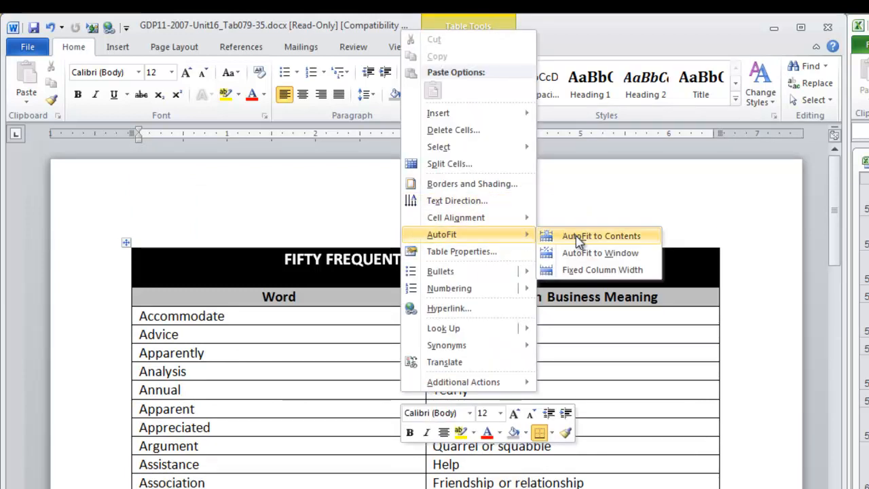
pyautogui.click(603, 236)
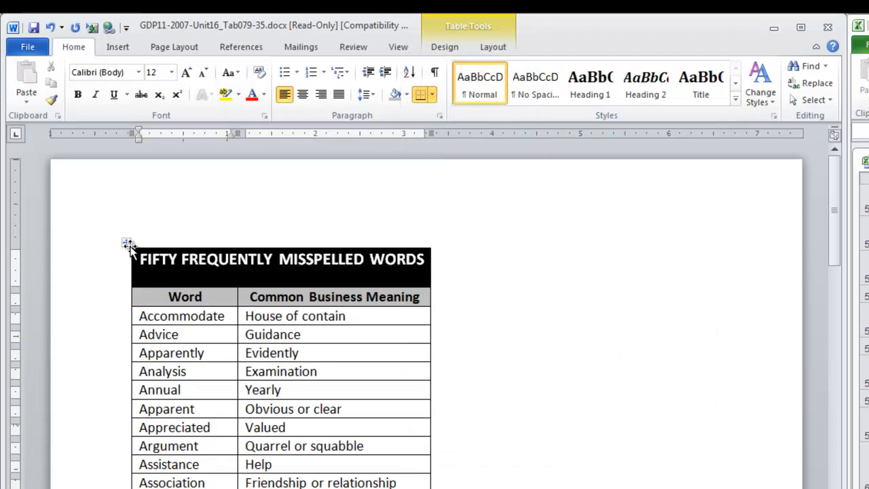
pyautogui.scroll(-3)
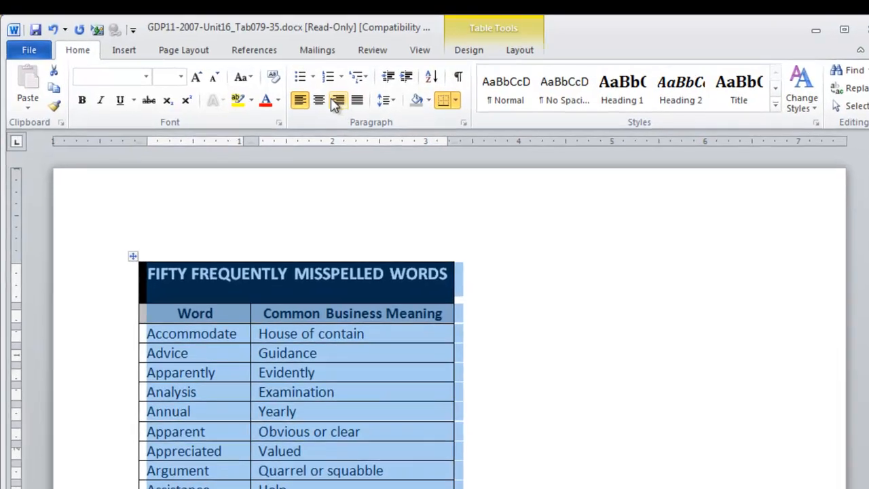
pyautogui.moveTo(371, 119)
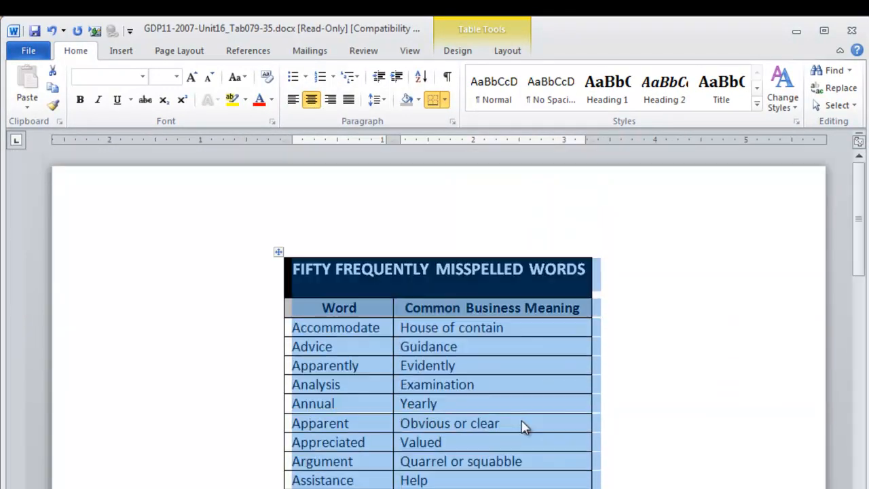
pyautogui.moveTo(508, 353)
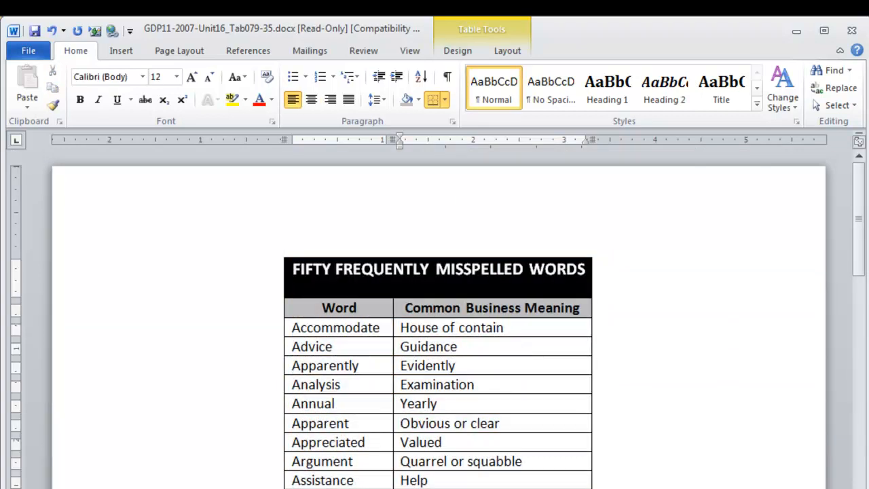
# Step: Deselect the newly centered table
pyautogui.click(459, 346)
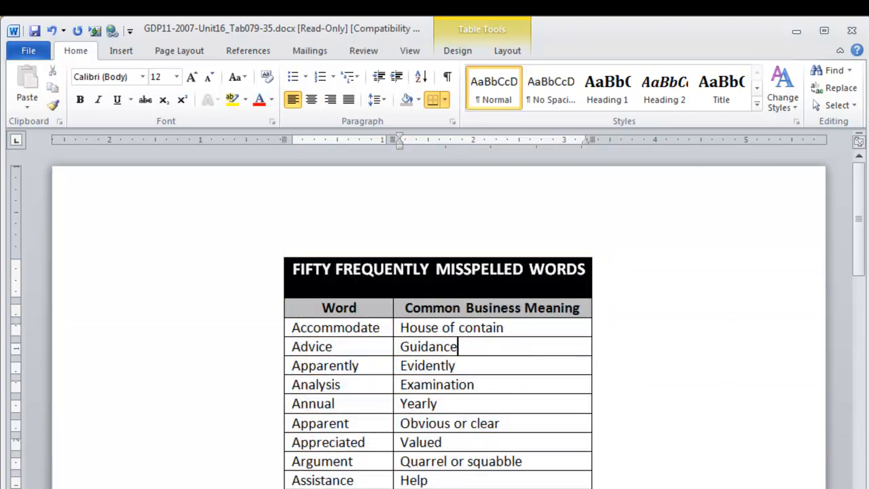